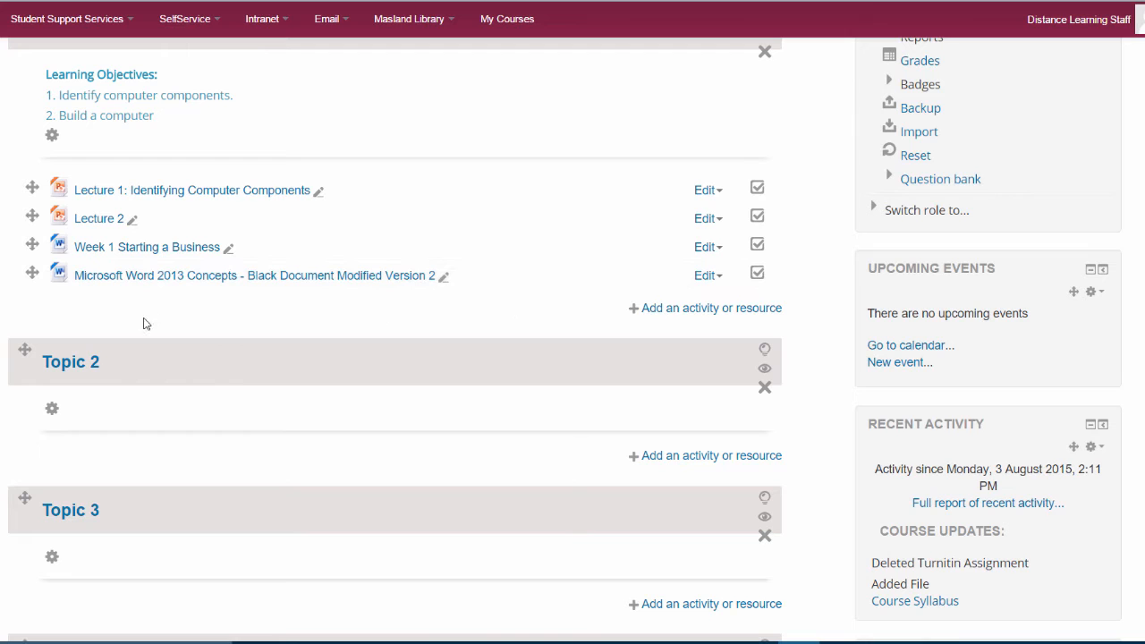
{"action": "mouse_move", "coordinate": [39, 302]}
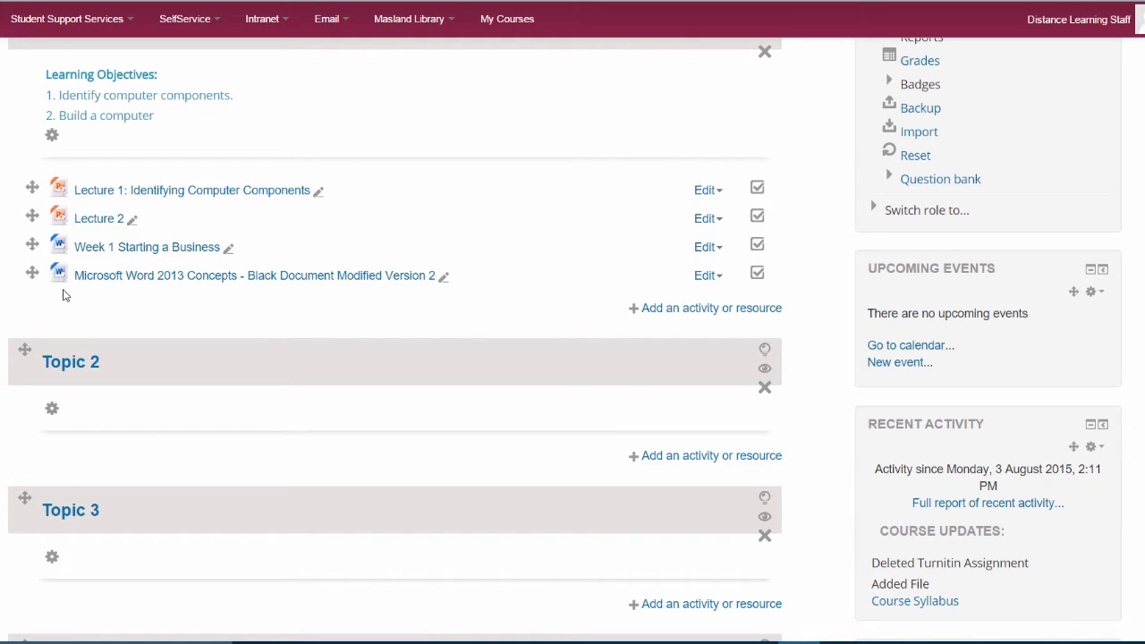
{"action": "mouse_move", "coordinate": [662, 308]}
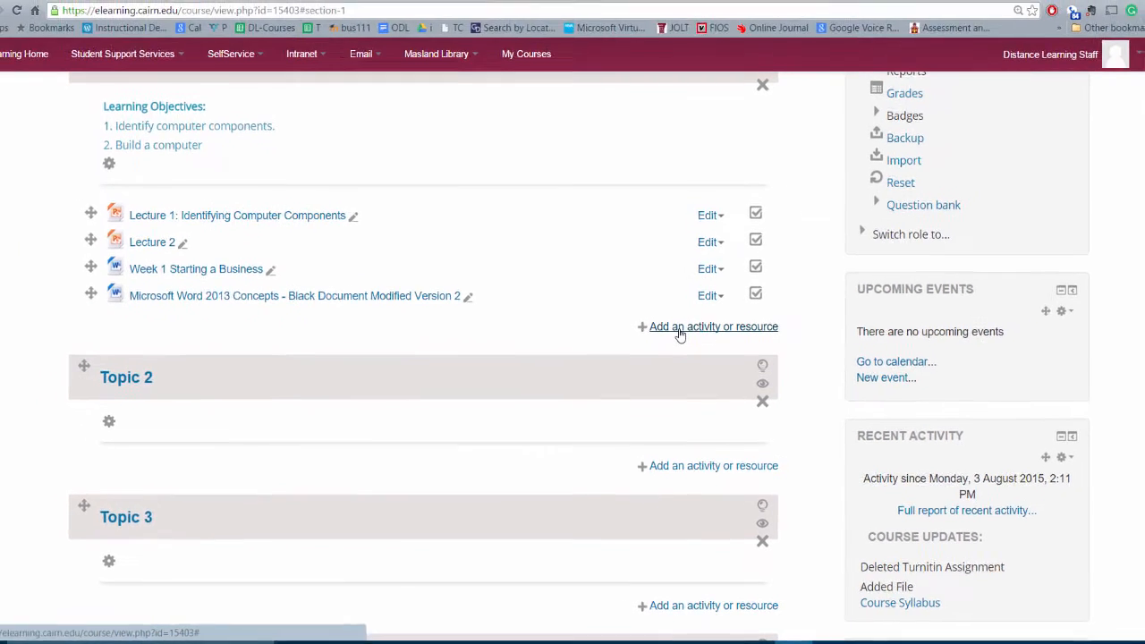
Step: Add a Label resource to the Week 1 section from the activity chooser
{"action": "left_click", "coordinate": [712, 326]}
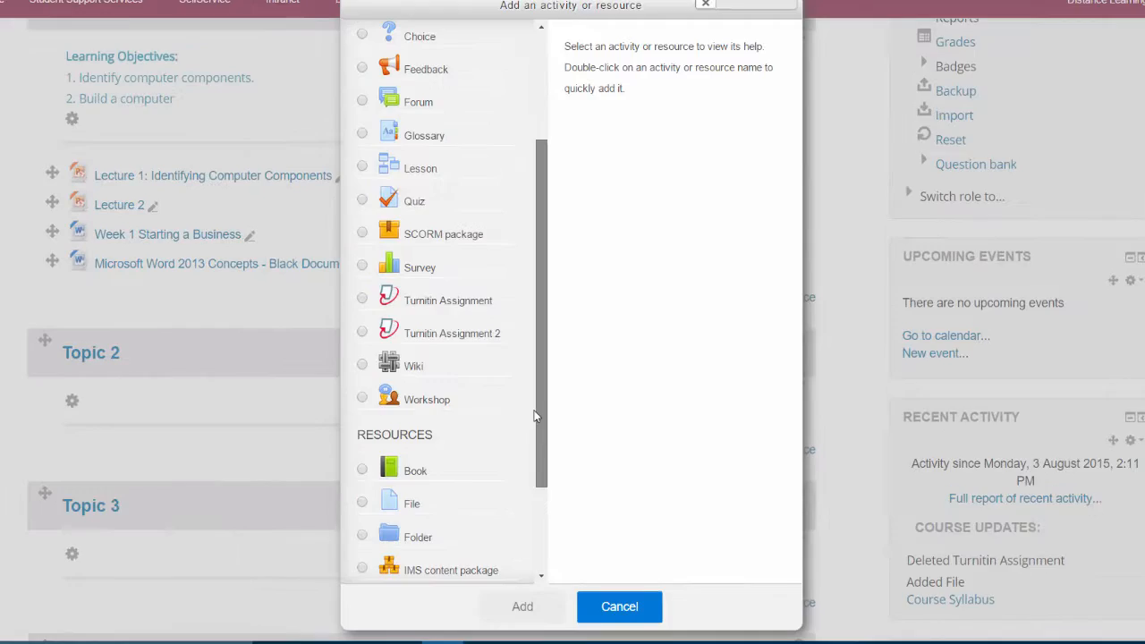
{"action": "left_click", "coordinate": [308, 429]}
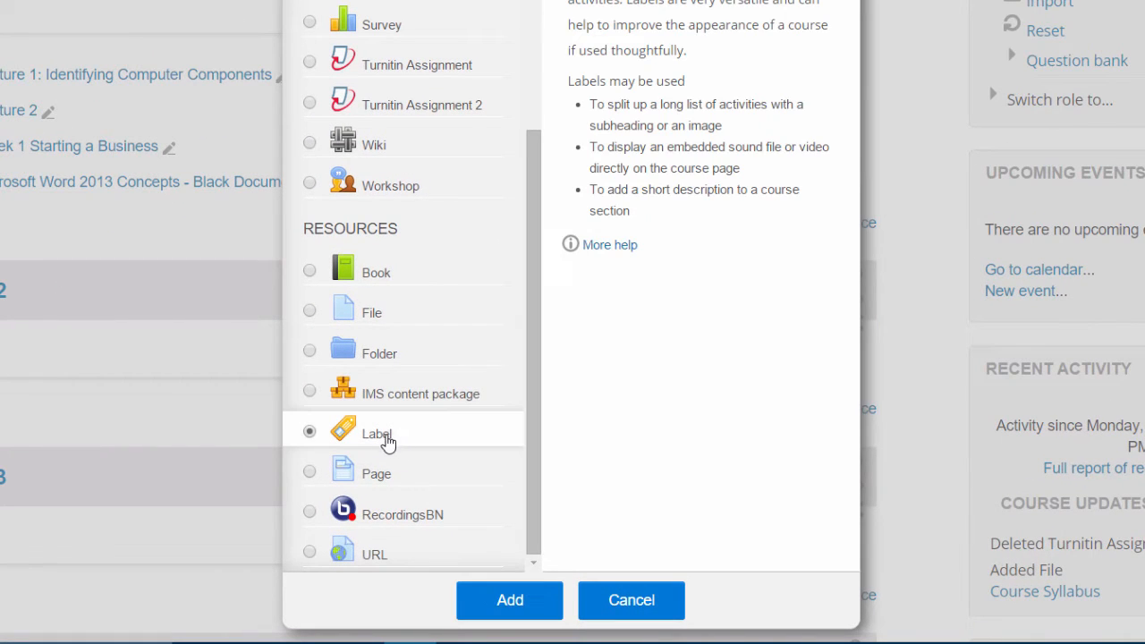
{"action": "mouse_move", "coordinate": [510, 601]}
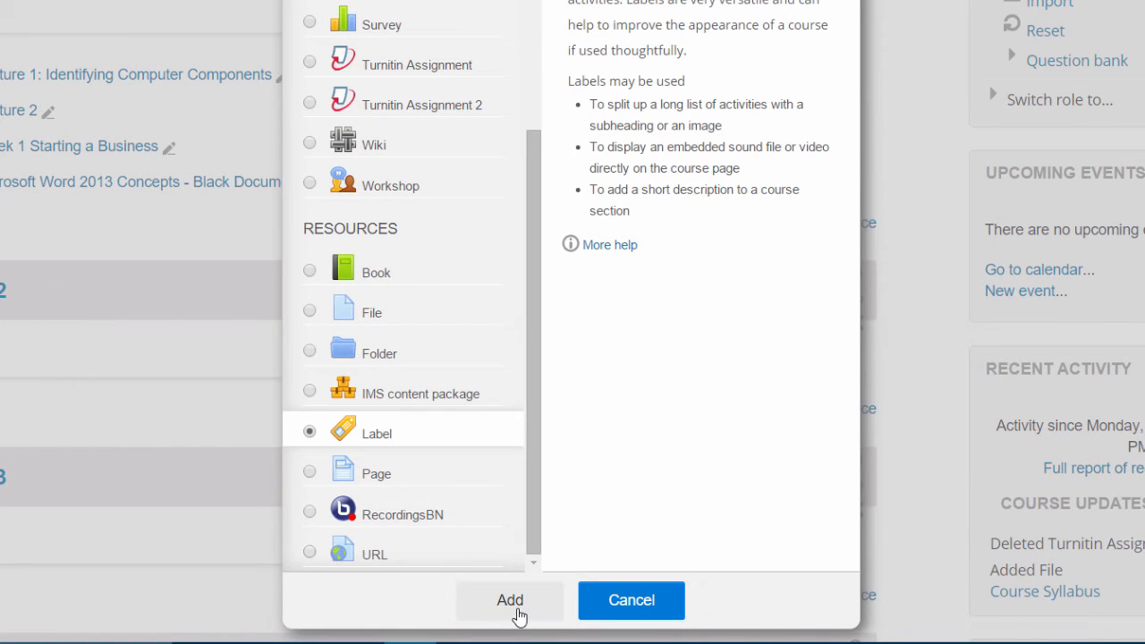
{"action": "left_click", "coordinate": [510, 601]}
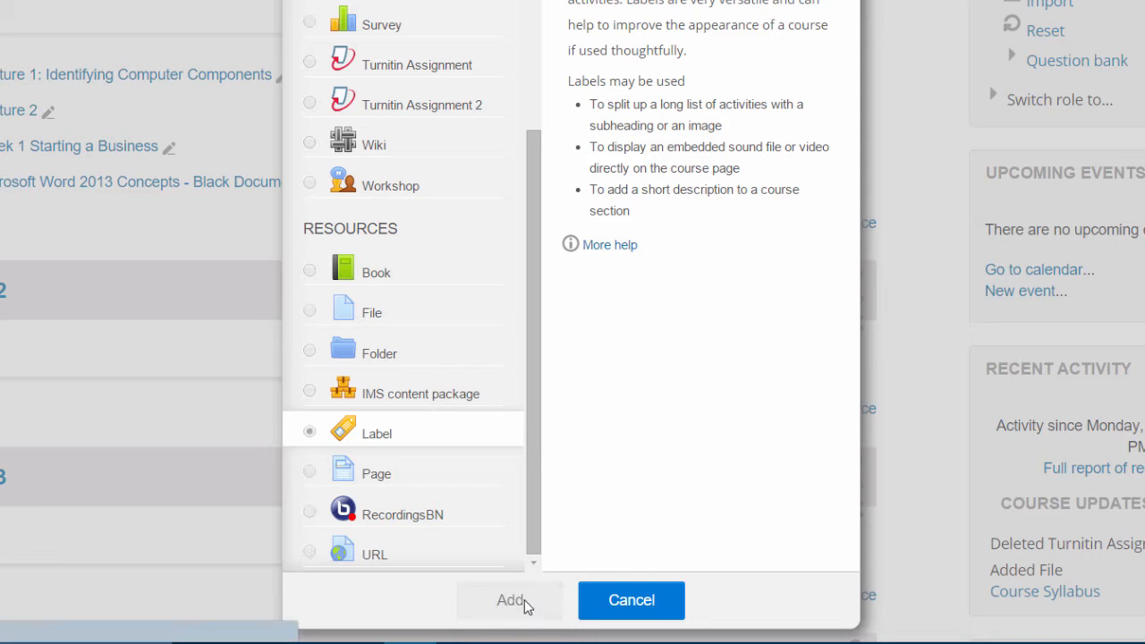
{"action": "left_click", "coordinate": [510, 601]}
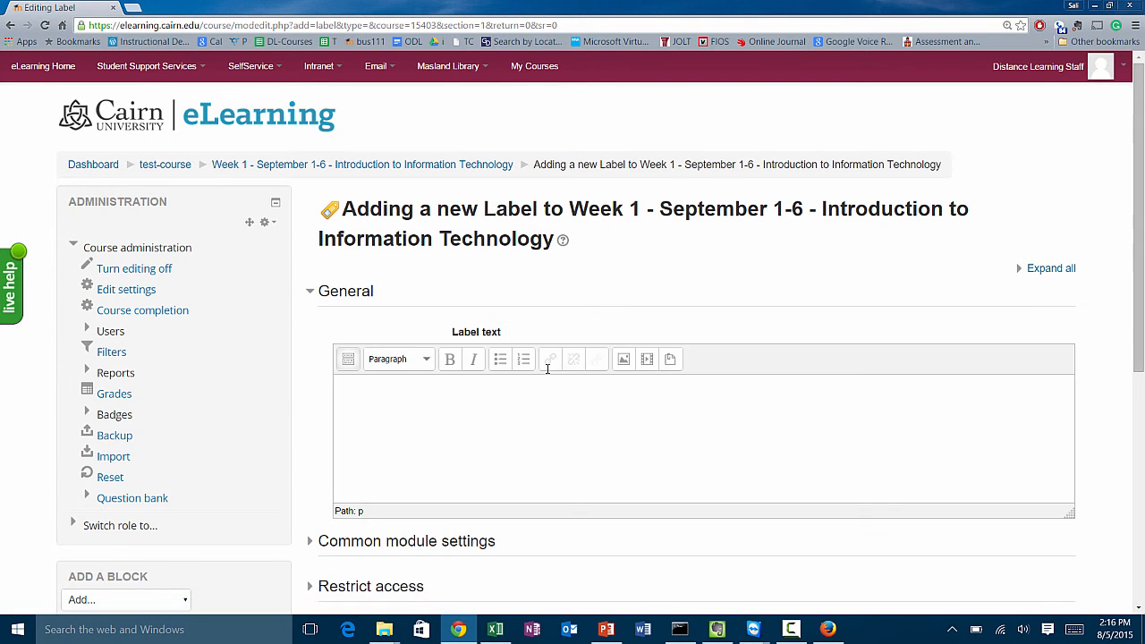
Step: Enter 'Reading for the week: Chapter 1: Introducing Computer Systems.' with the lead-in phrase bolded
{"action": "type", "text": "Reading for the week: Chapter 1: Introducing Computer Systems."}
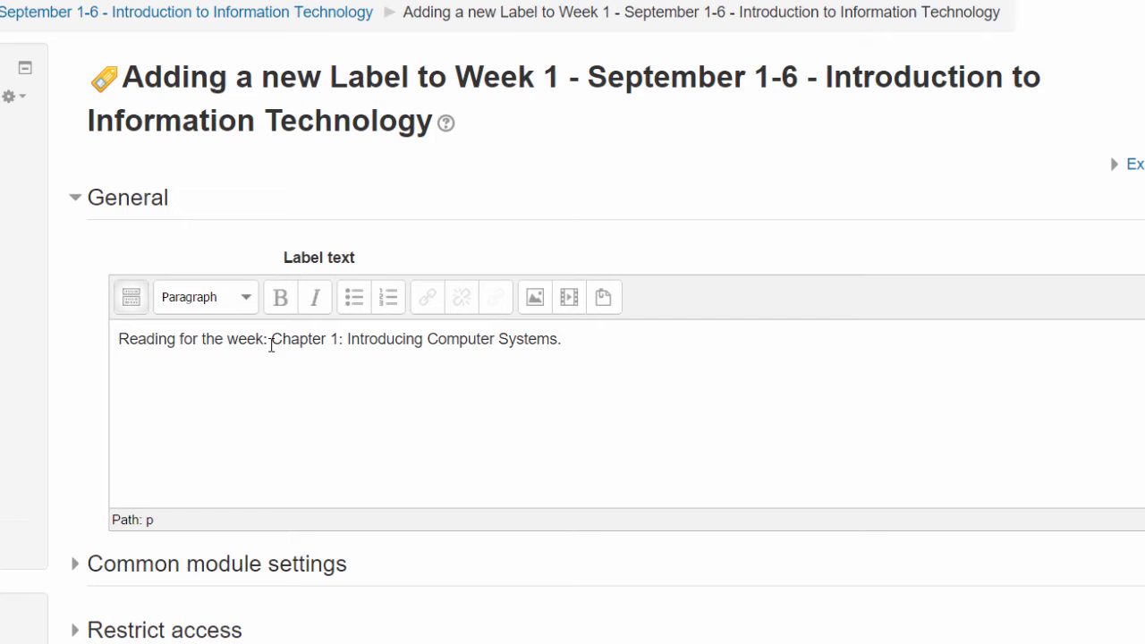
{"action": "left_click_drag", "start_coordinate": [118, 338], "coordinate": [268, 338]}
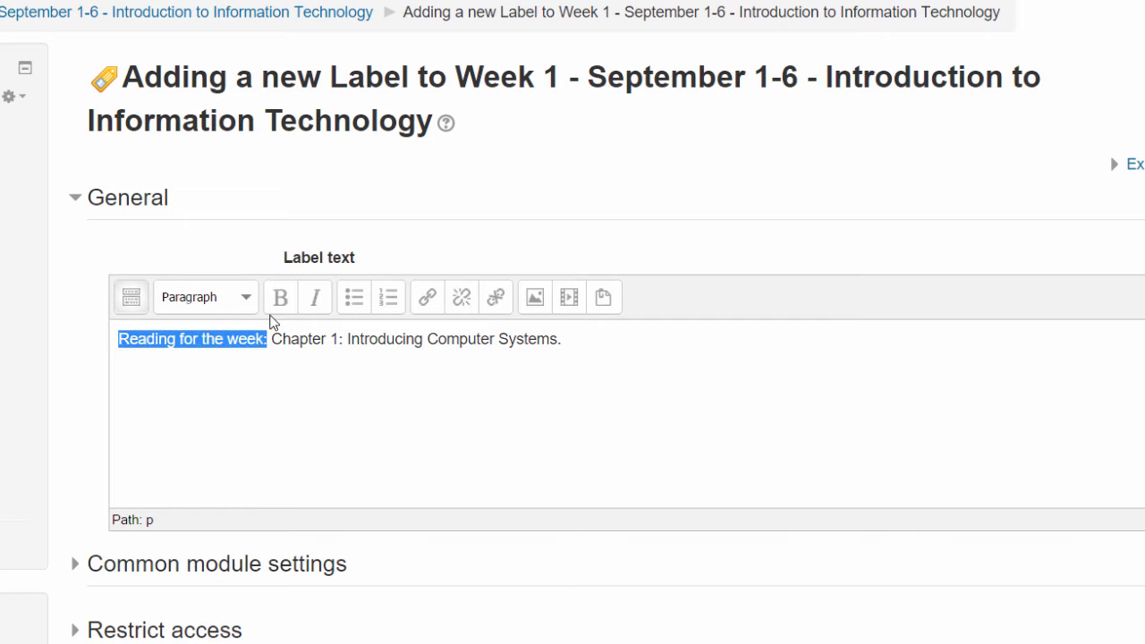
{"action": "left_click", "coordinate": [279, 297]}
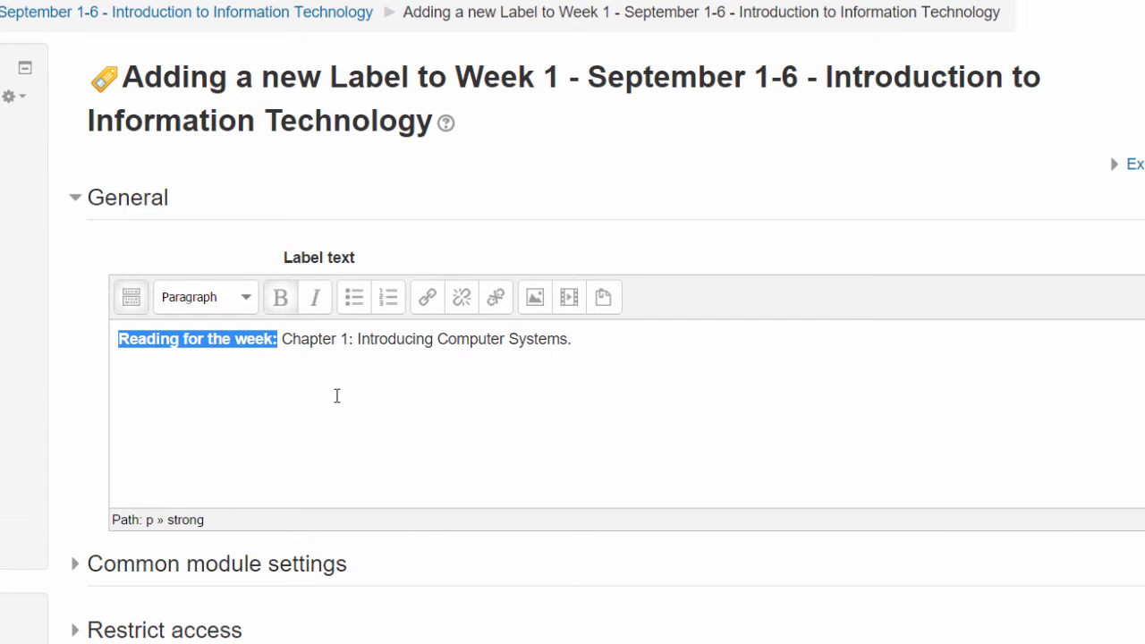
{"action": "mouse_move", "coordinate": [336, 419]}
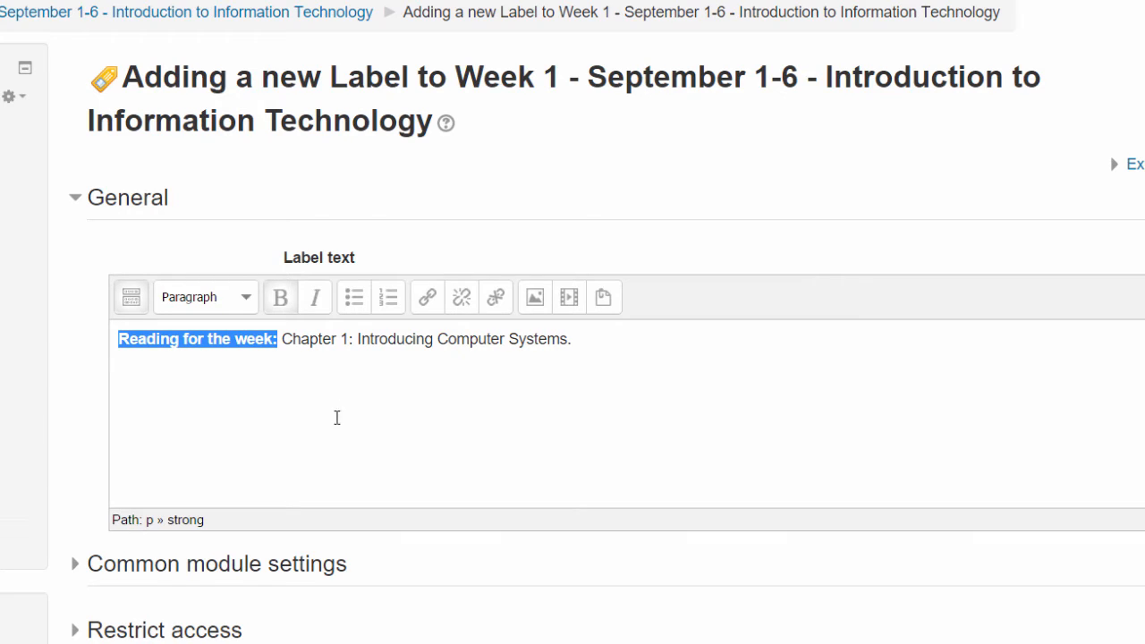
{"action": "scroll", "scroll_direction": "down", "scroll_amount": 3}
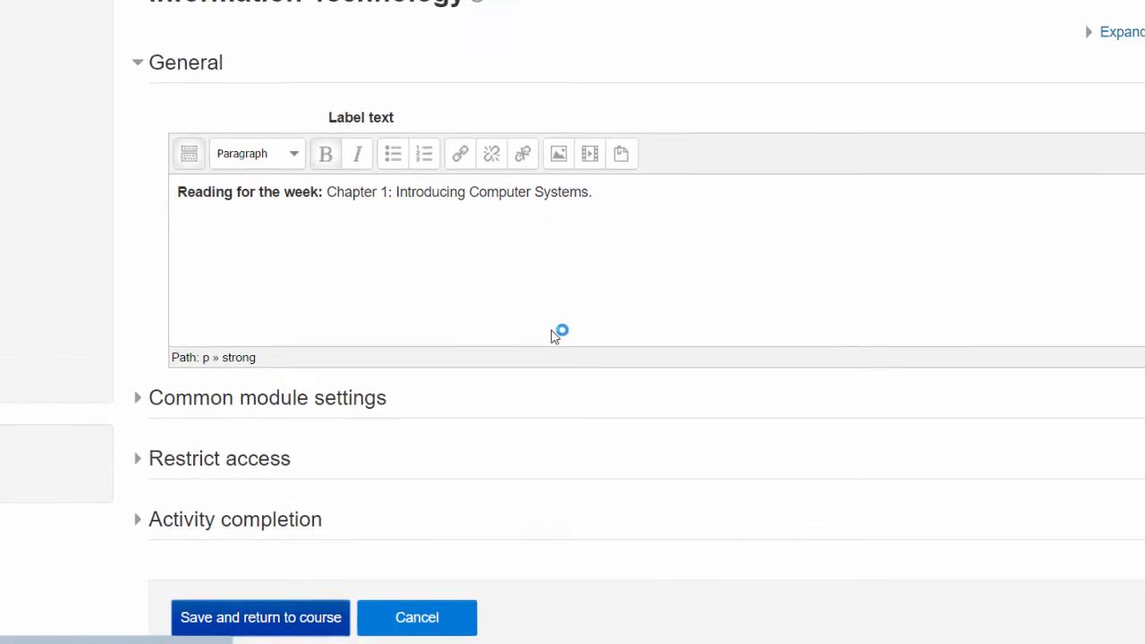
Step: Save the label and return to the Week 1 course page
{"action": "left_click", "coordinate": [262, 617]}
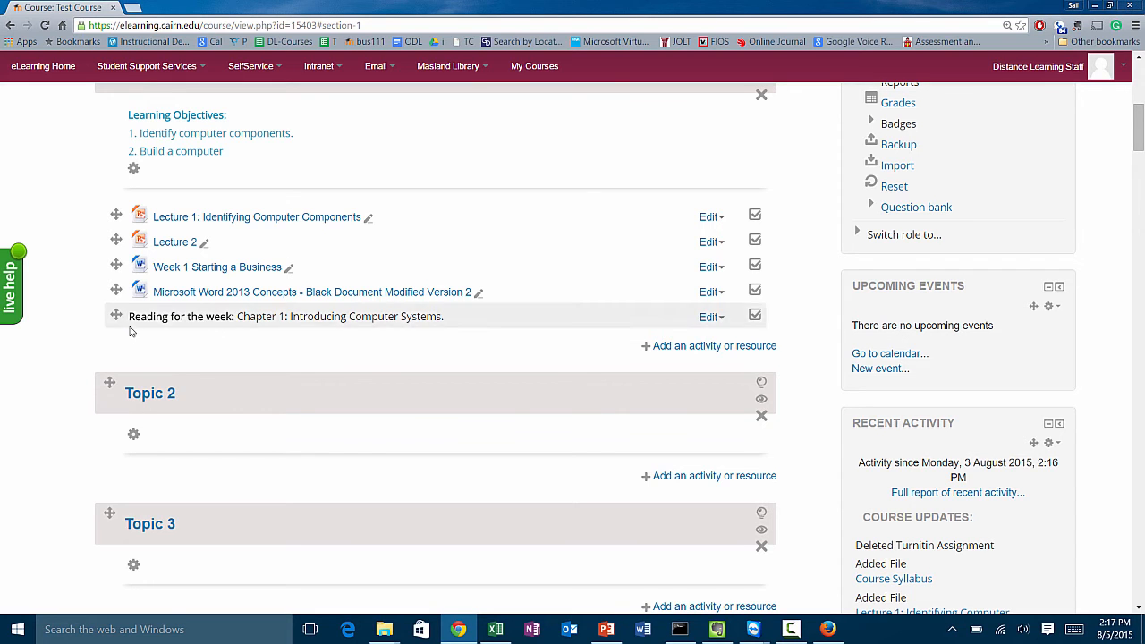
{"action": "mouse_move", "coordinate": [258, 216]}
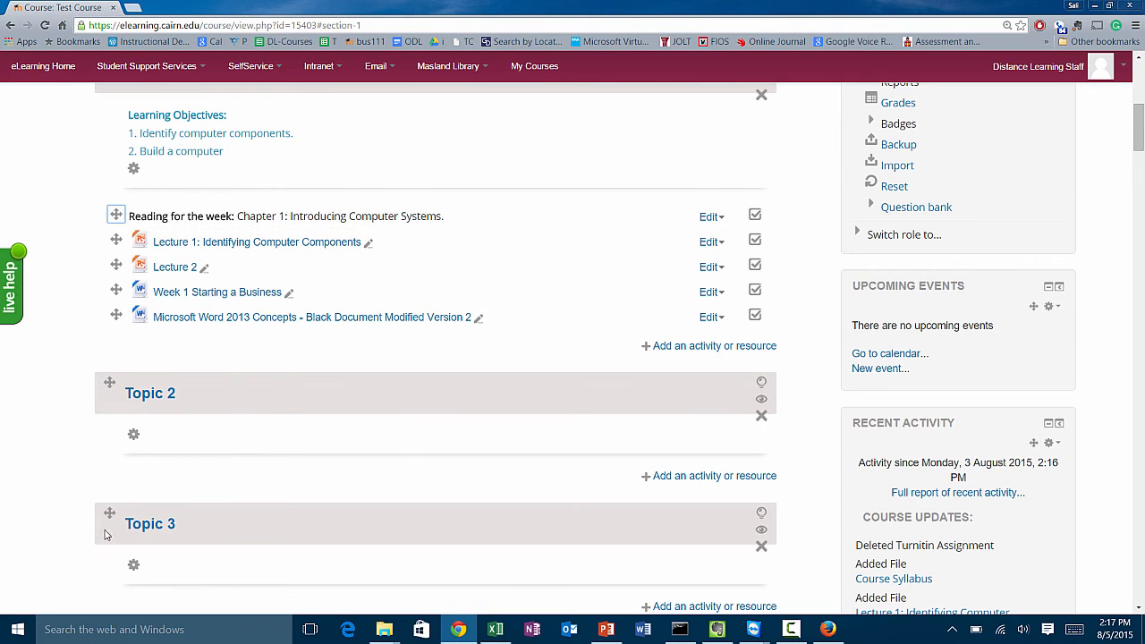
{"action": "mouse_move", "coordinate": [109, 511]}
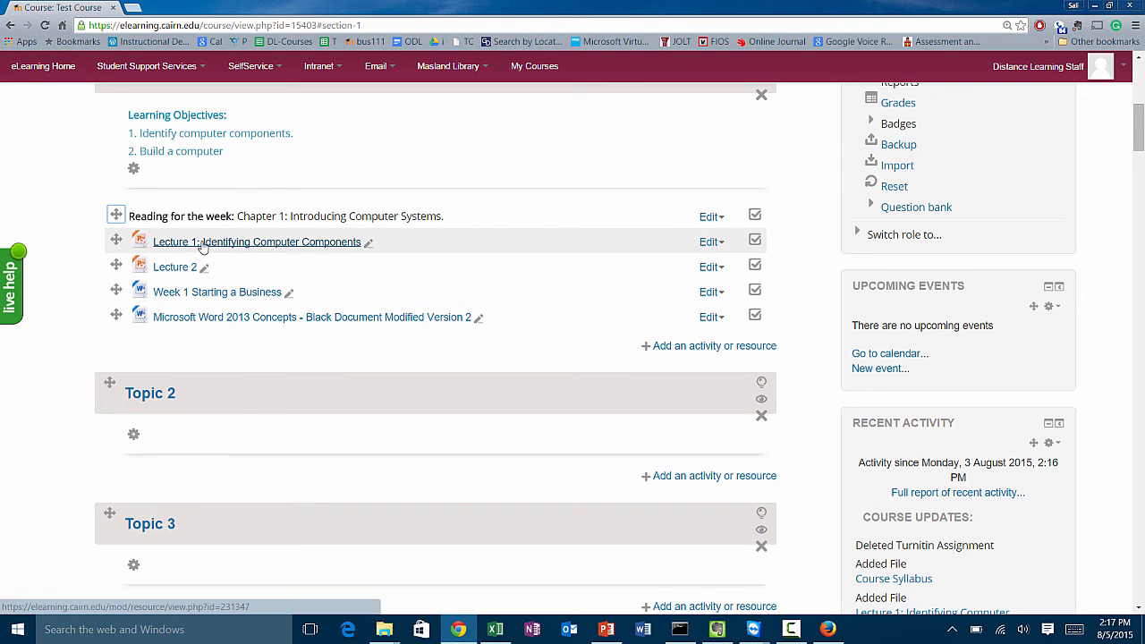
{"action": "mouse_move", "coordinate": [617, 258]}
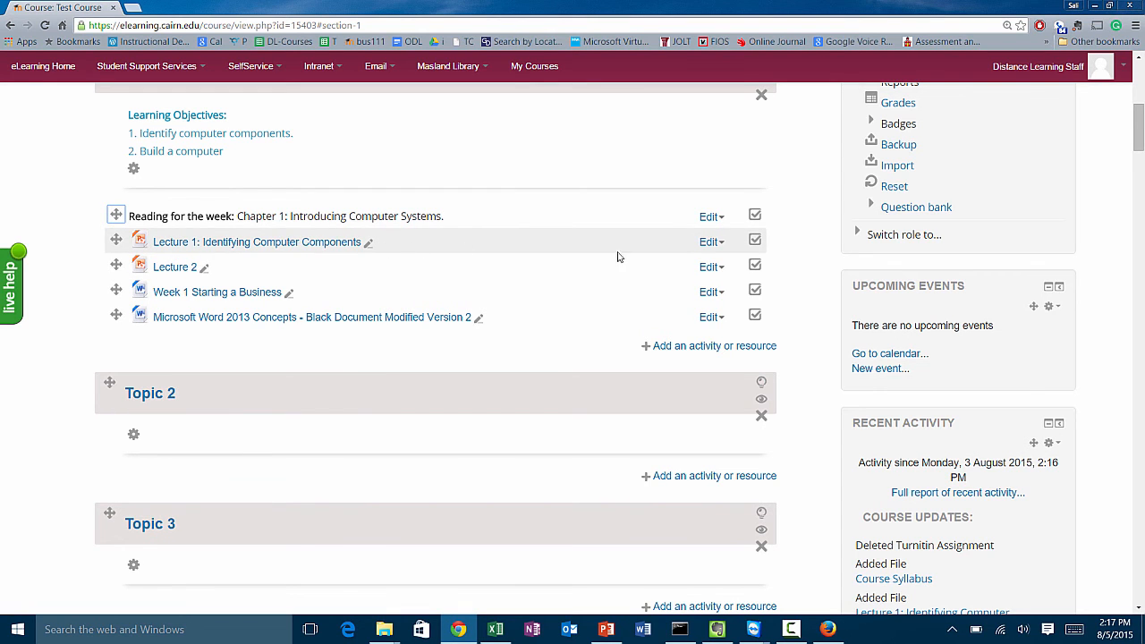
Step: Bring up Lecture 1's editing options to move it right
{"action": "left_click", "coordinate": [708, 241]}
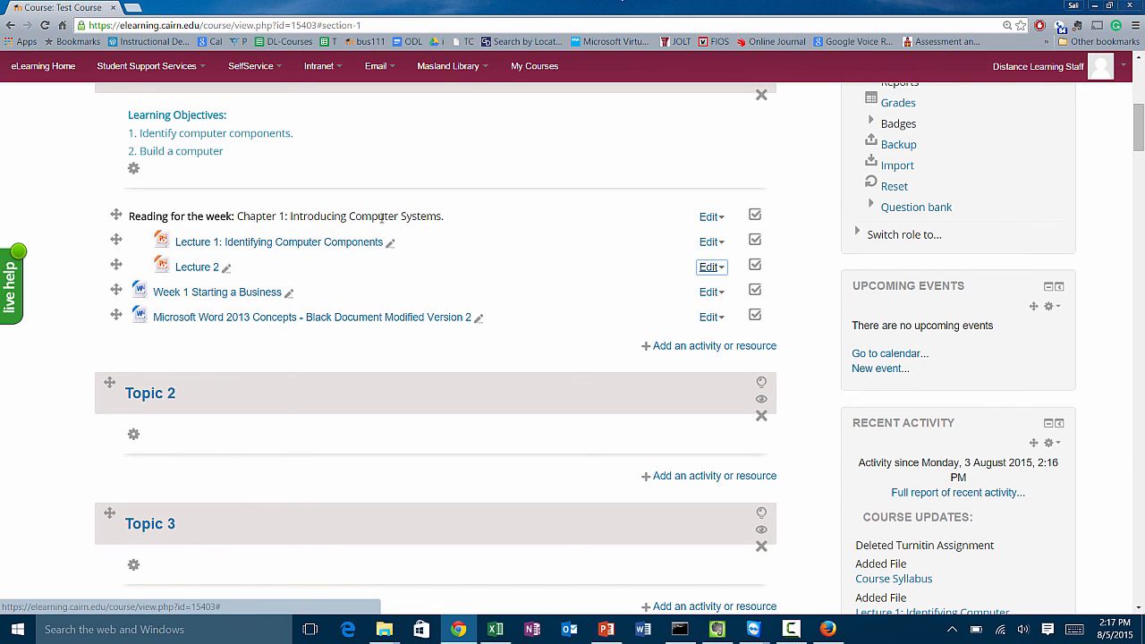
{"action": "mouse_move", "coordinate": [252, 229]}
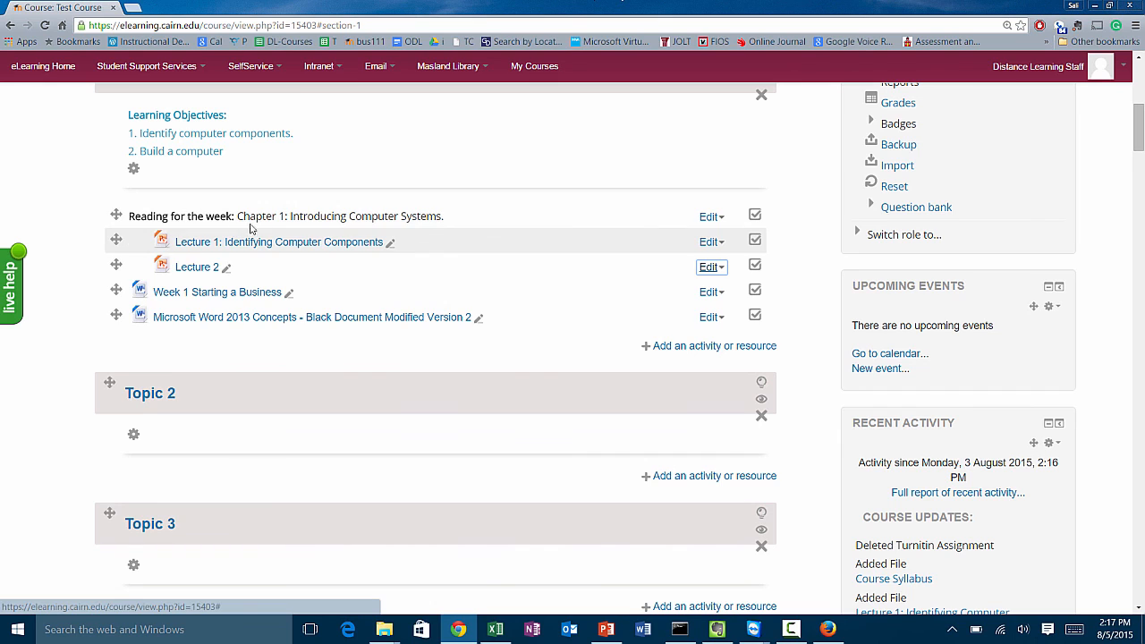